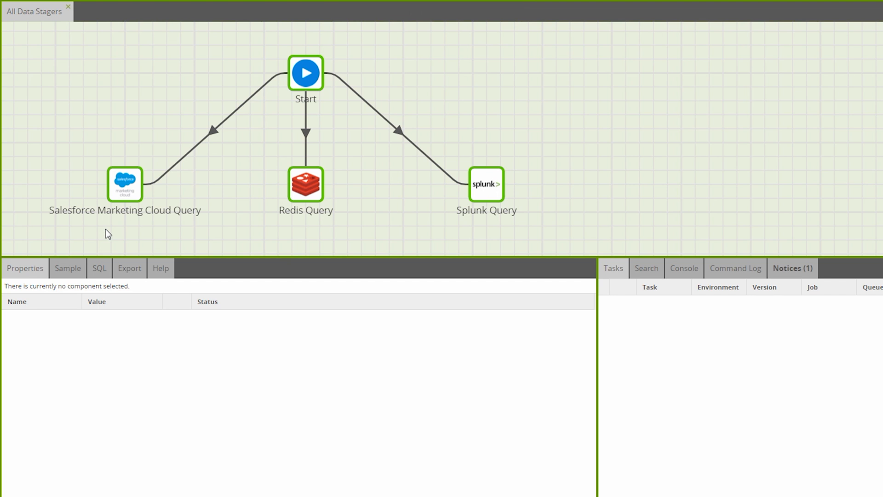
{"action": "mouse_move", "coordinate": [117, 214]}
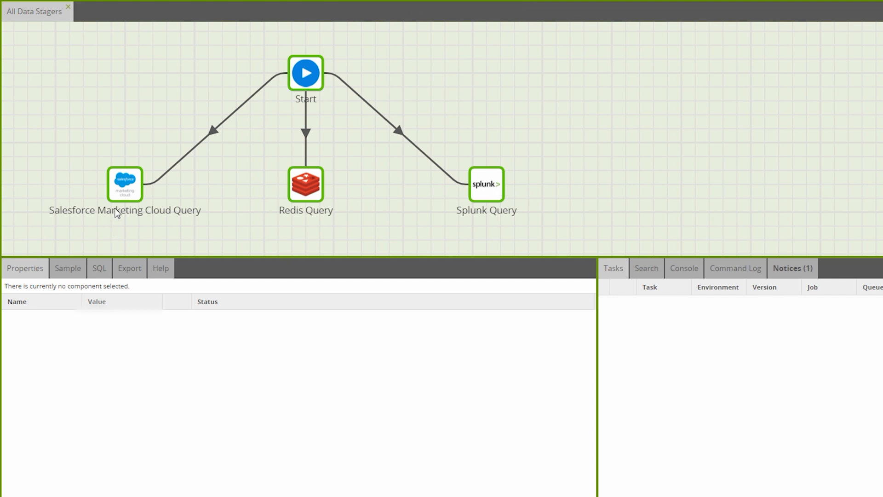
Review the Salesforce Marketing Cloud Query and Redis Query settings, including the data source.
{"action": "left_click", "coordinate": [125, 184]}
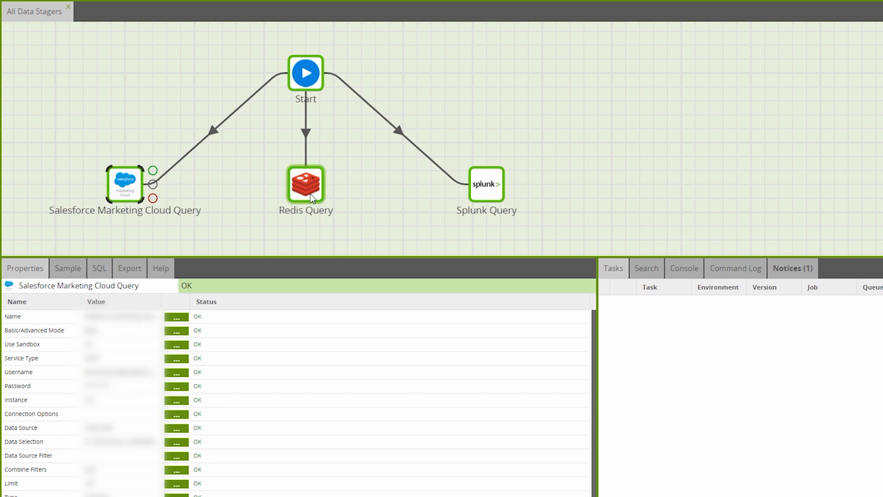
{"action": "left_click", "coordinate": [485, 184]}
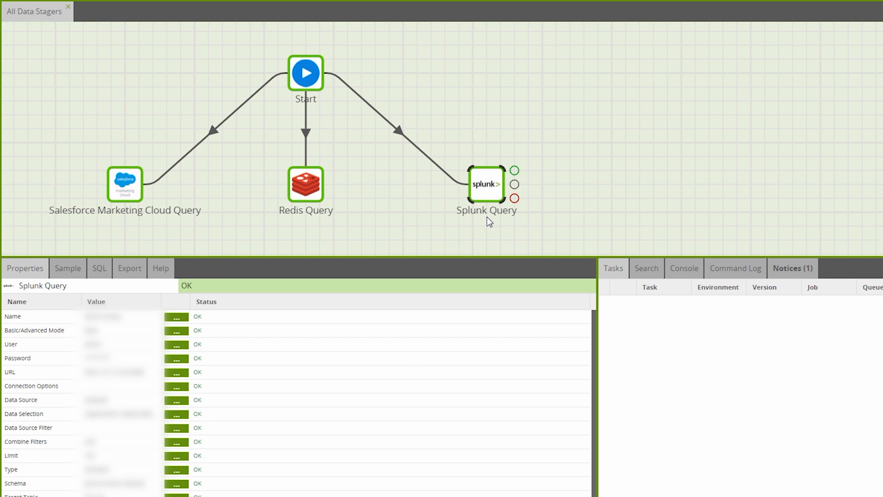
{"action": "mouse_move", "coordinate": [131, 235]}
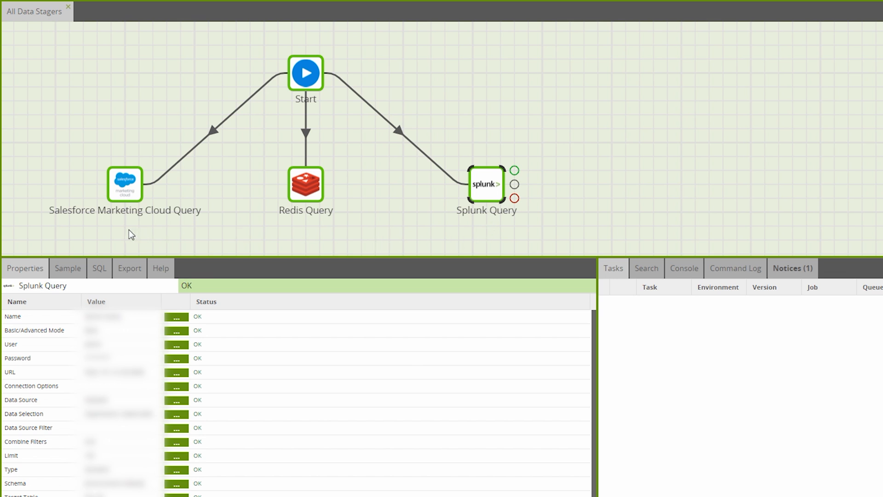
{"action": "left_click", "coordinate": [125, 184]}
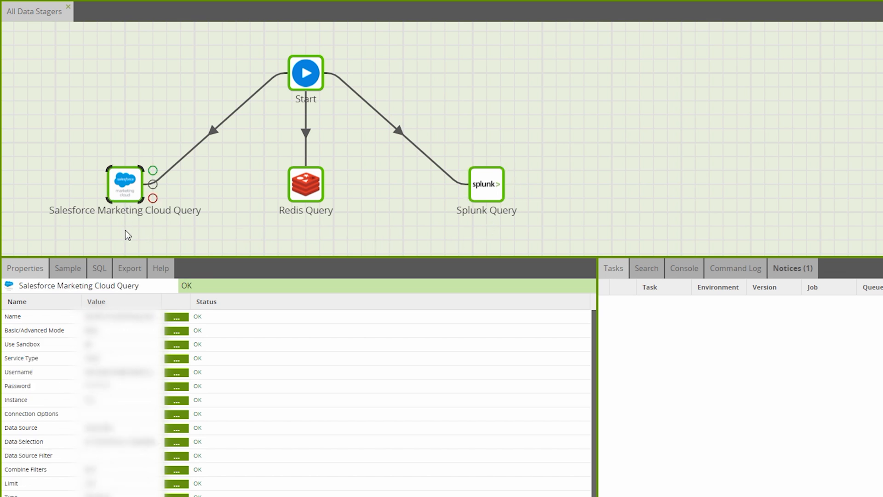
{"action": "left_click", "coordinate": [177, 427]}
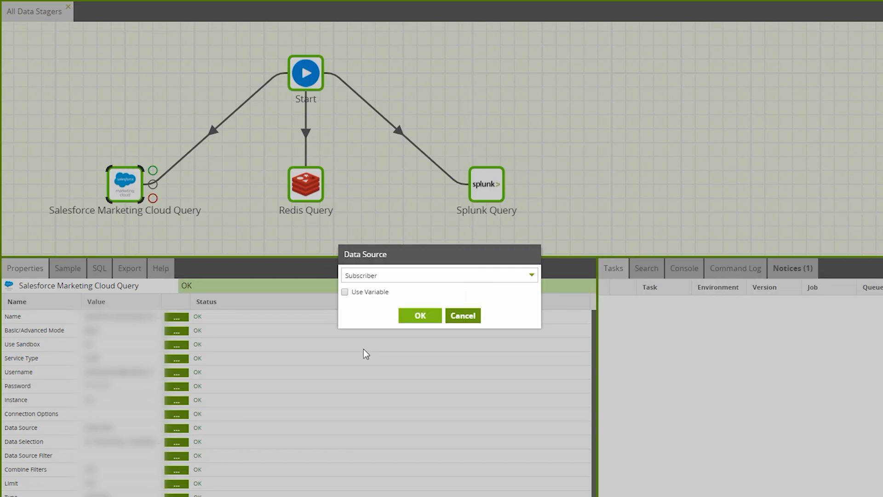
{"action": "left_click", "coordinate": [420, 315]}
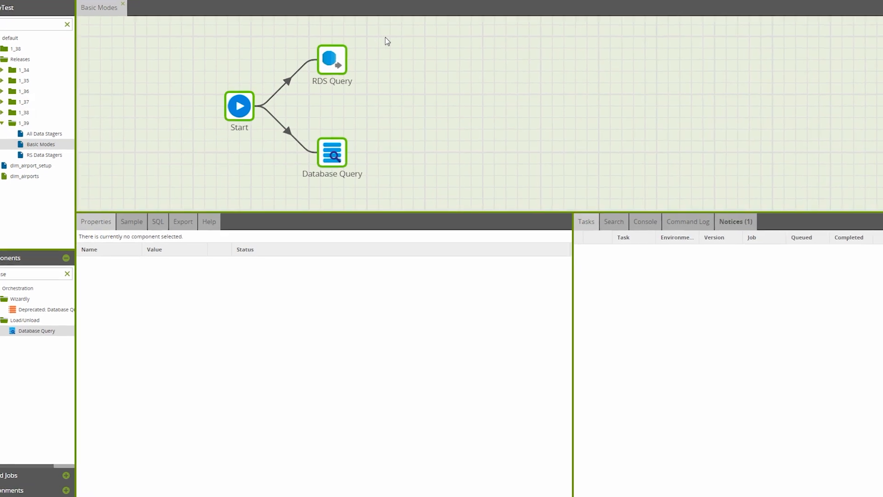
Check that RDS Query and Database Query are both set to Basic mode.
{"action": "left_click", "coordinate": [332, 59]}
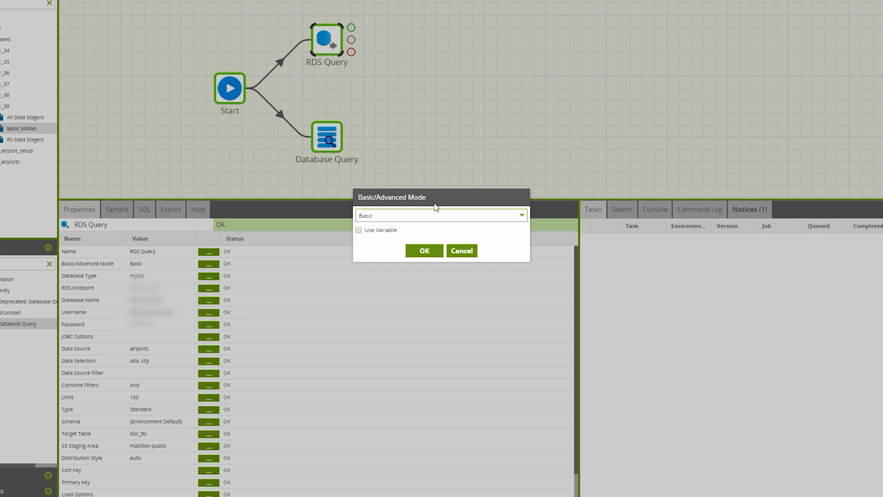
{"action": "left_click", "coordinate": [423, 250]}
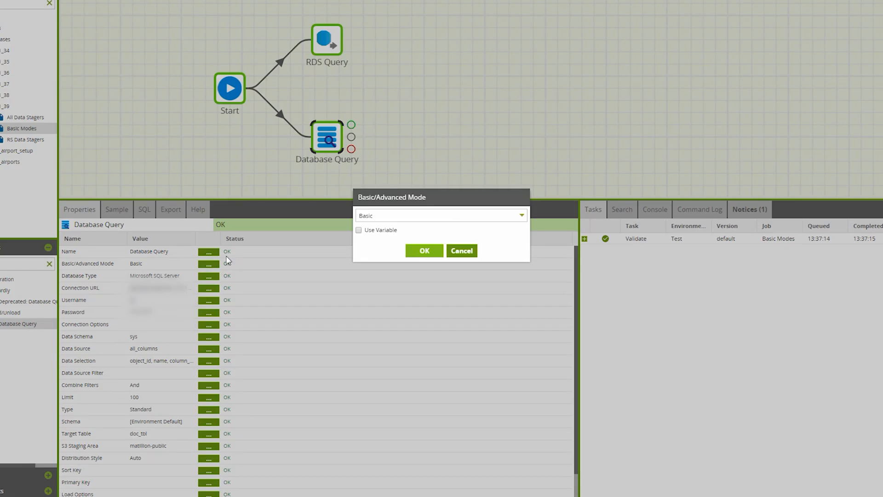
{"action": "left_click", "coordinate": [441, 216]}
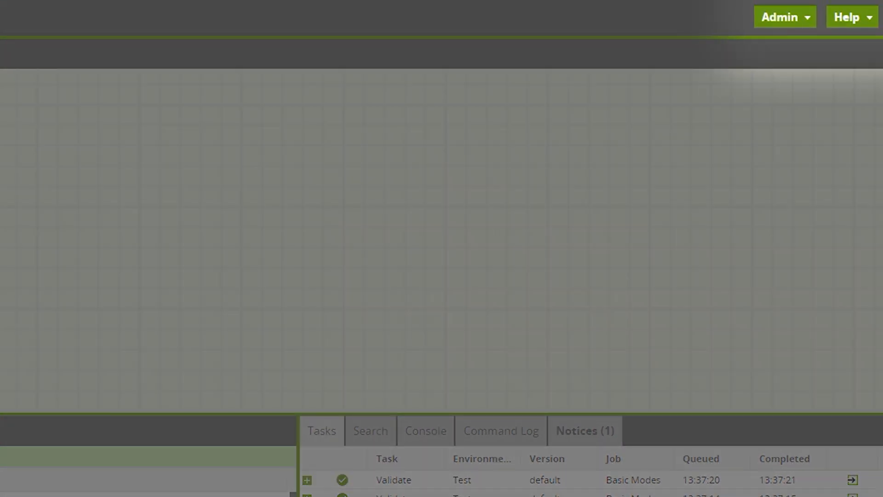
{"action": "mouse_move", "coordinate": [78, 340]}
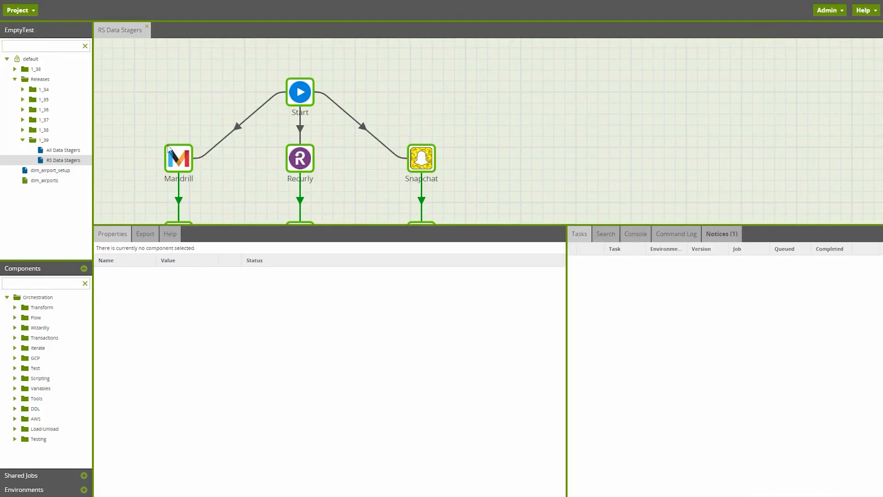
Review the Mandrill, Recurly and Snapchat stager settings loading into the external schema.
{"action": "left_click", "coordinate": [178, 157]}
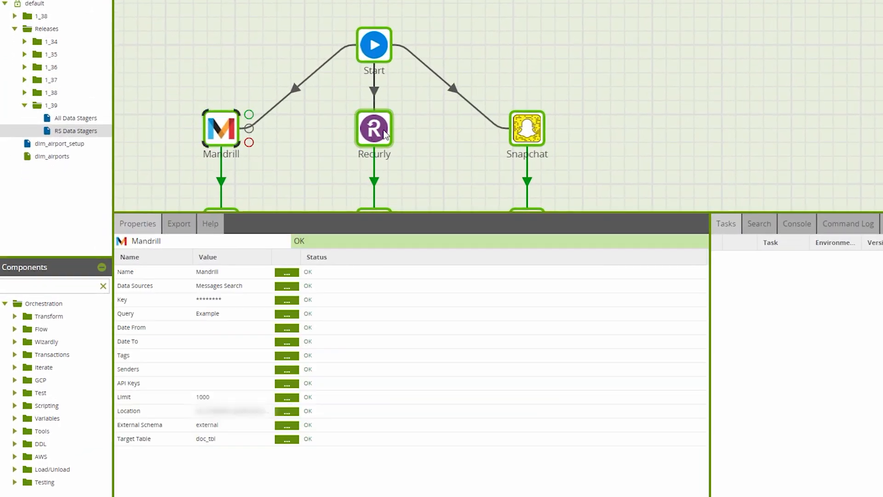
{"action": "left_click", "coordinate": [374, 127]}
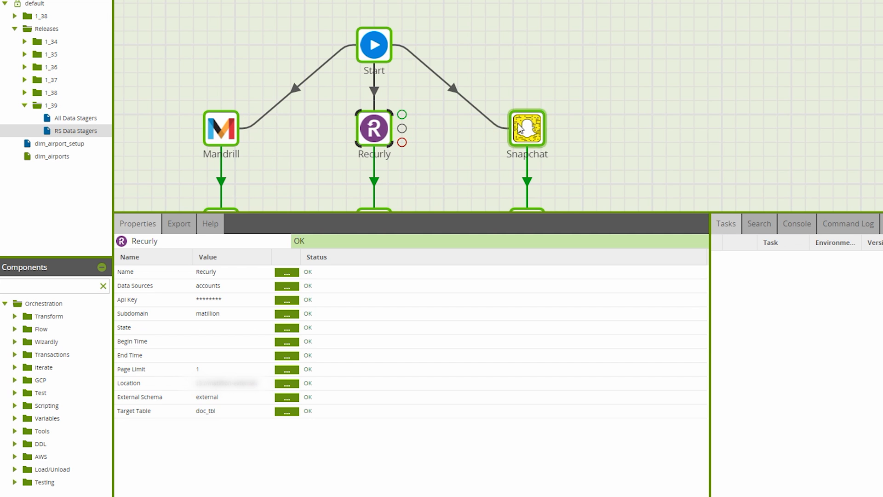
{"action": "left_click", "coordinate": [526, 128]}
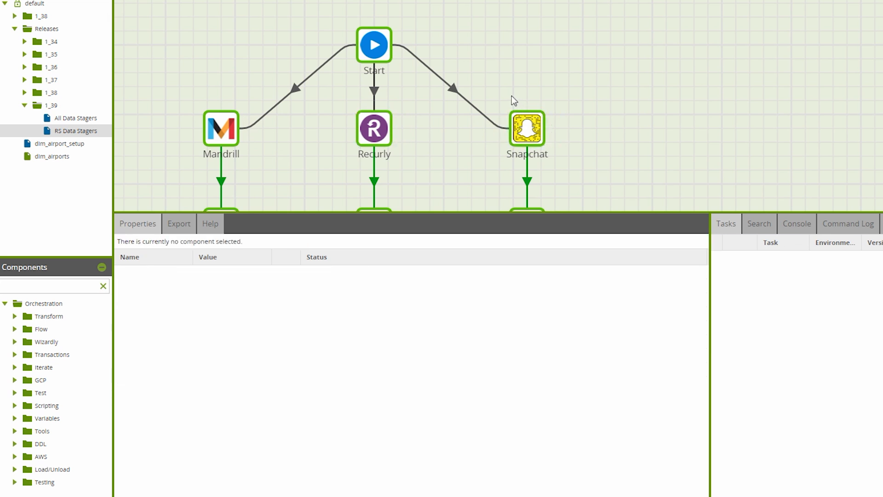
{"action": "mouse_move", "coordinate": [249, 133]}
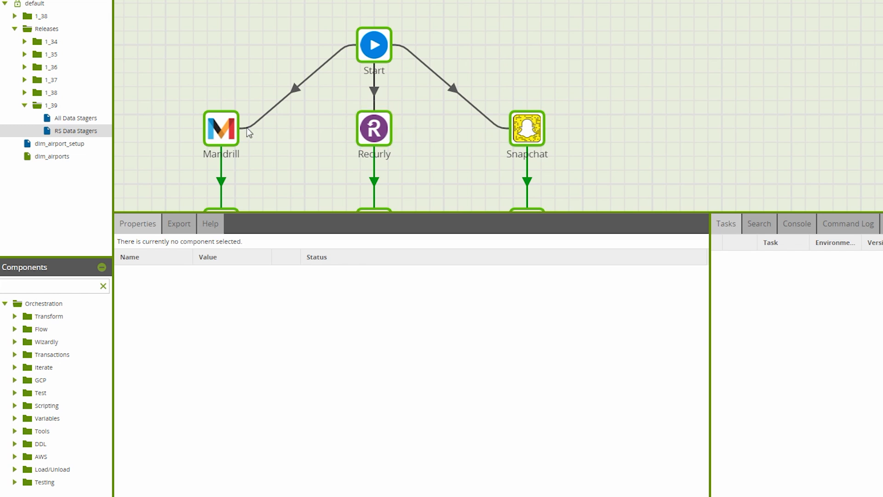
{"action": "left_click", "coordinate": [221, 127]}
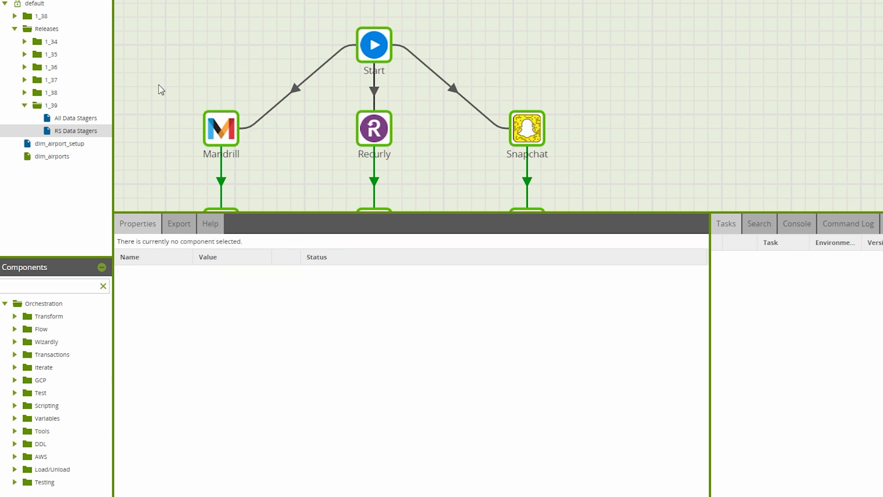
{"action": "left_click", "coordinate": [525, 127]}
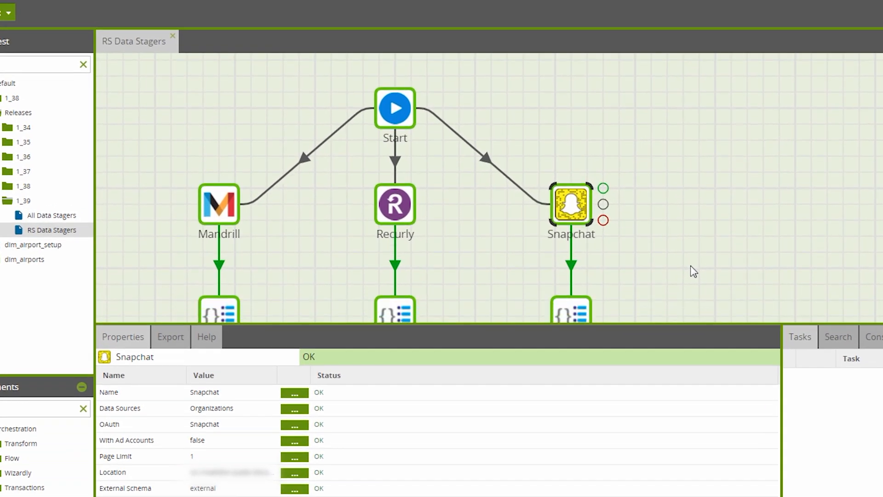
{"action": "scroll", "scroll_direction": "down", "scroll_amount": 3}
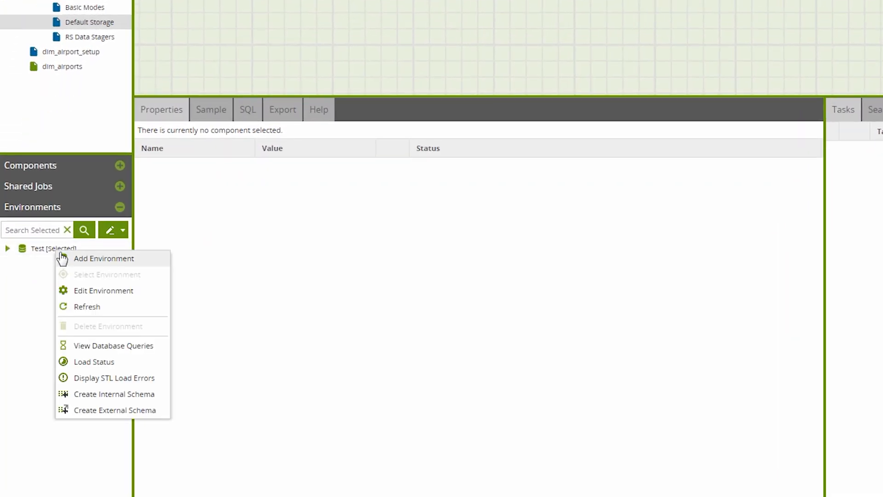
{"action": "mouse_move", "coordinate": [78, 269]}
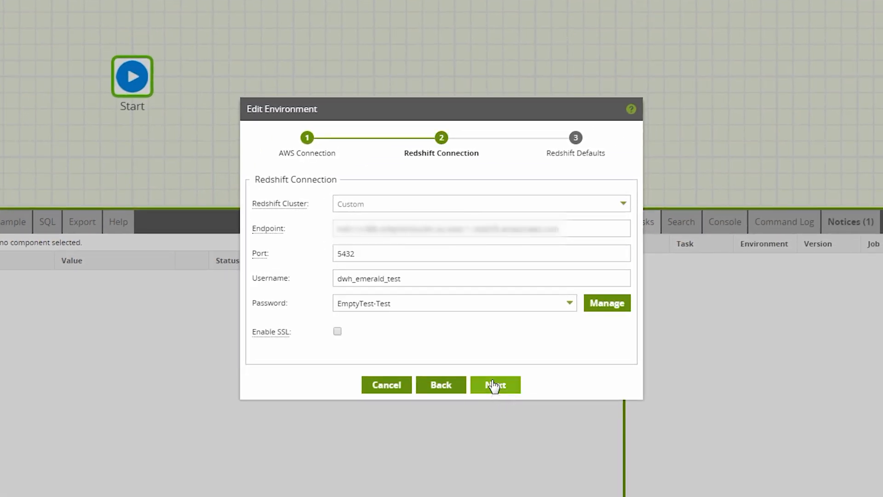
Give the Test environment a default bucket, test the connection successfully, and save.
{"action": "left_click", "coordinate": [494, 385]}
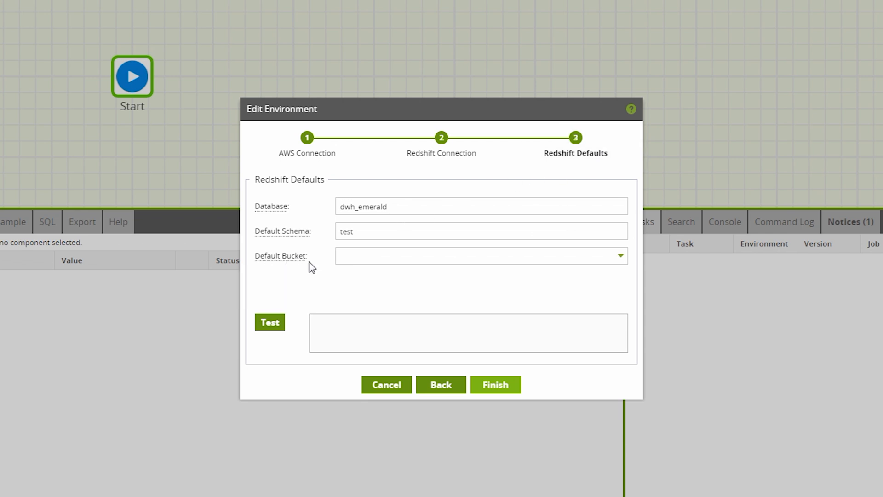
{"action": "left_click", "coordinate": [619, 255]}
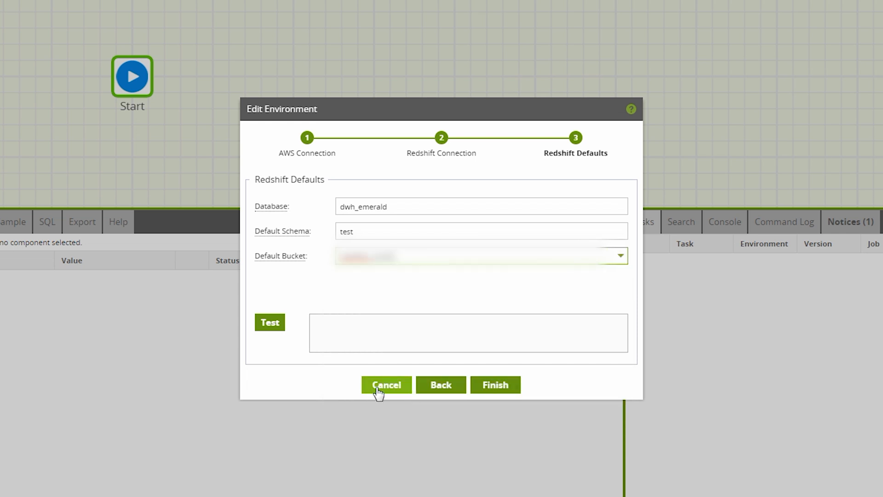
{"action": "left_click", "coordinate": [269, 322]}
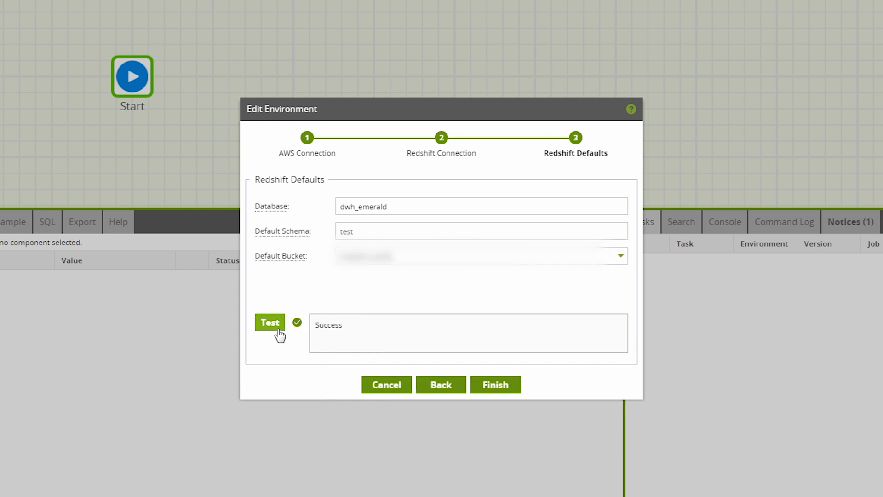
{"action": "left_click", "coordinate": [494, 385]}
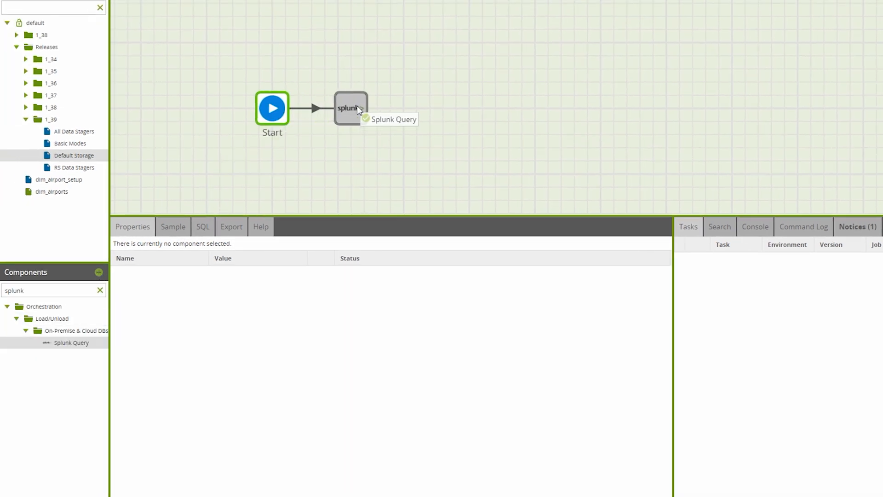
Add Splunk Query 0 after Start with S3 Staging Area left at [Environment Default].
{"action": "left_click", "coordinate": [351, 108]}
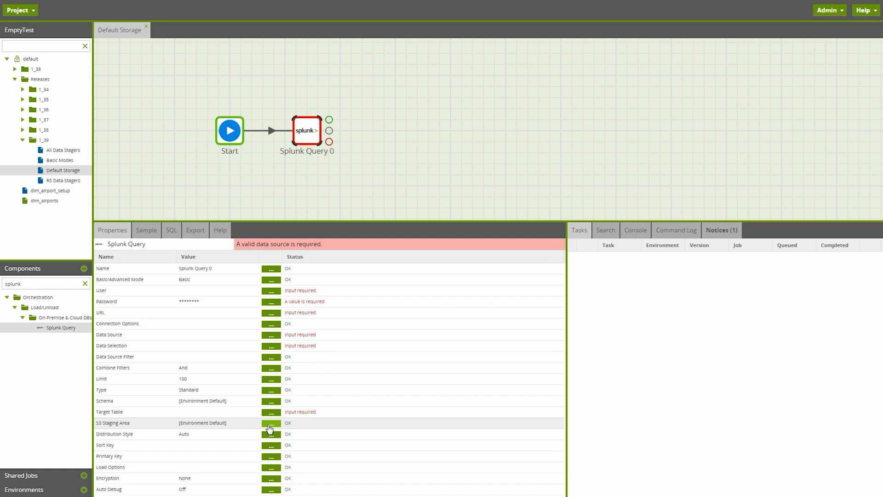
{"action": "left_click", "coordinate": [270, 424]}
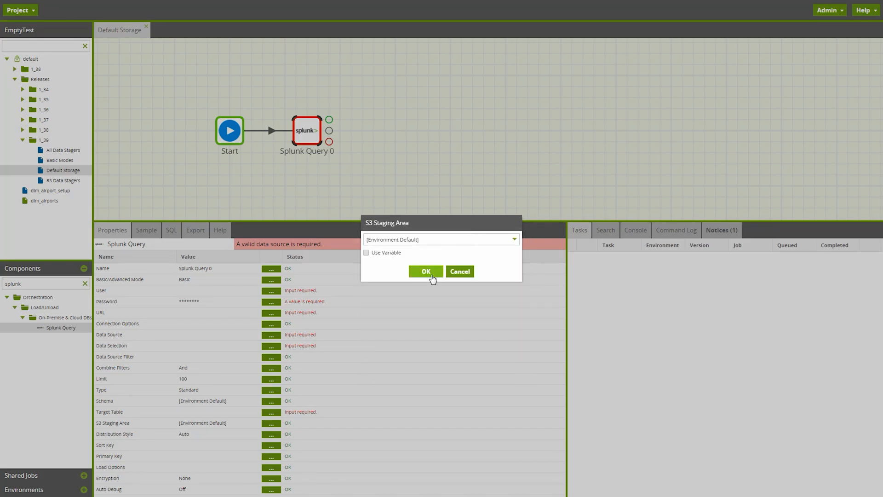
{"action": "left_click", "coordinate": [425, 271]}
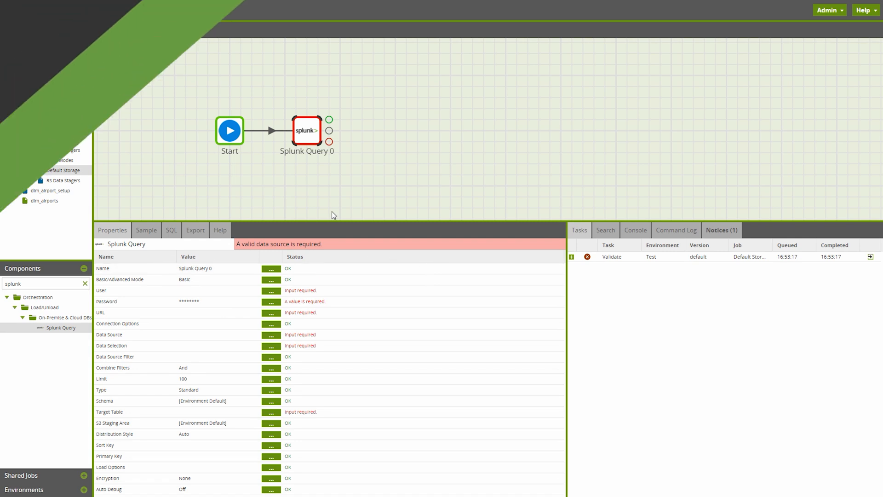
{"action": "left_click", "coordinate": [201, 30]}
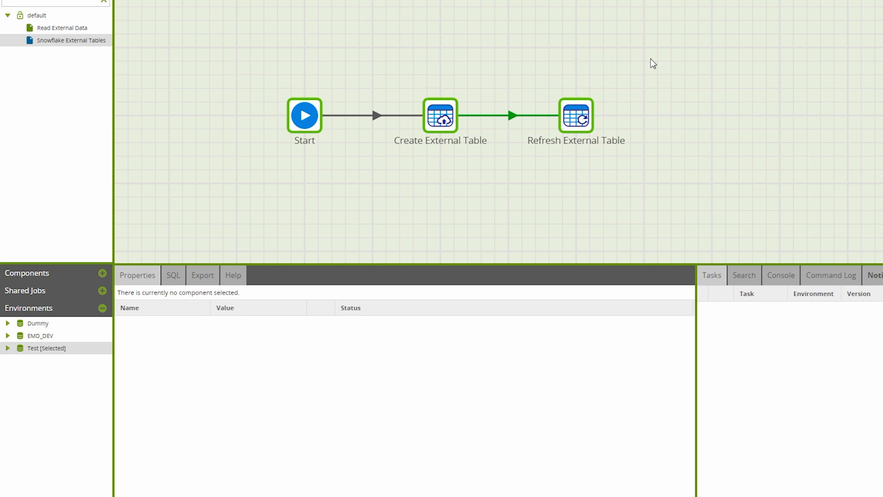
{"action": "mouse_move", "coordinate": [657, 183]}
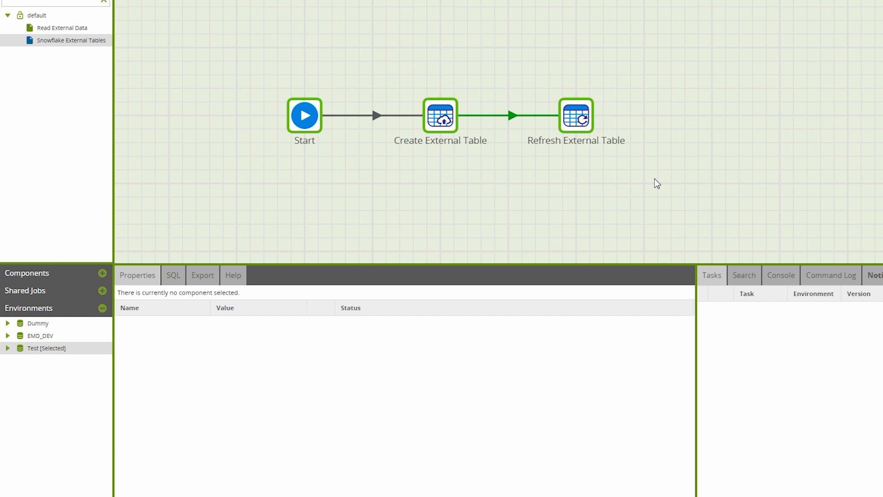
{"action": "mouse_move", "coordinate": [520, 171]}
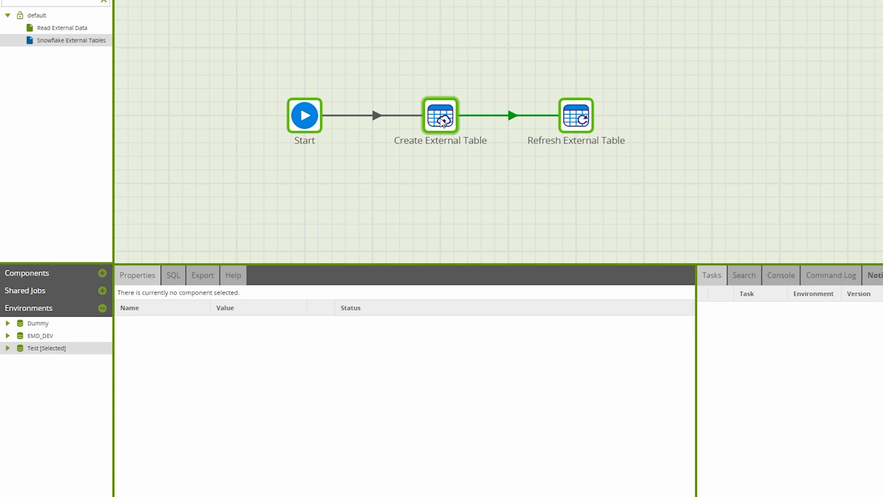
Inspect the Create and Refresh External Table settings for doc_ext, then deselect all components.
{"action": "left_click", "coordinate": [576, 115]}
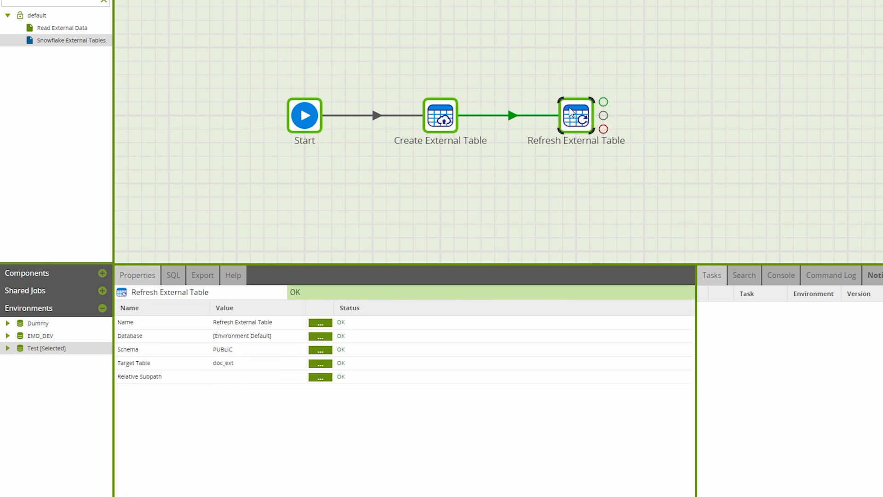
{"action": "left_click", "coordinate": [441, 115]}
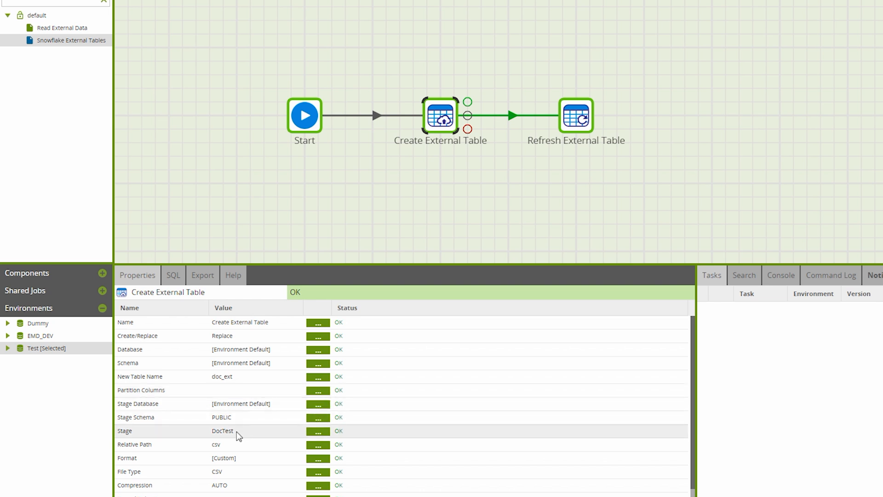
{"action": "mouse_move", "coordinate": [229, 451]}
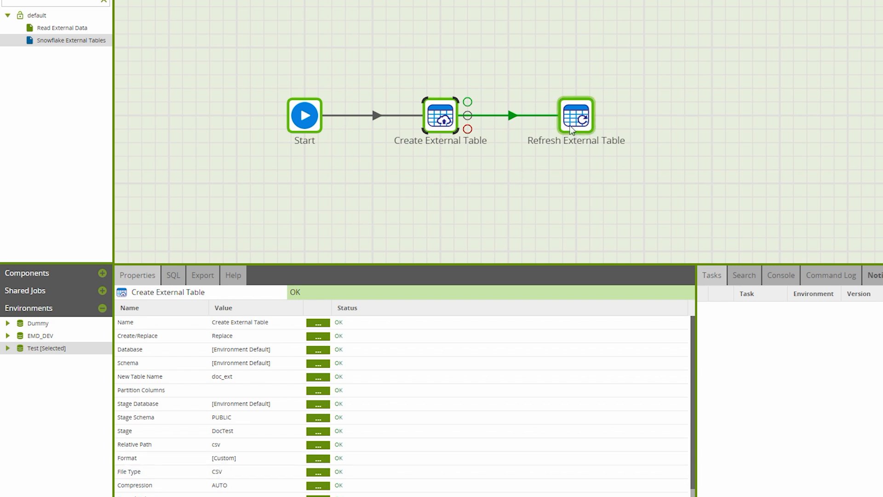
{"action": "left_click", "coordinate": [576, 117]}
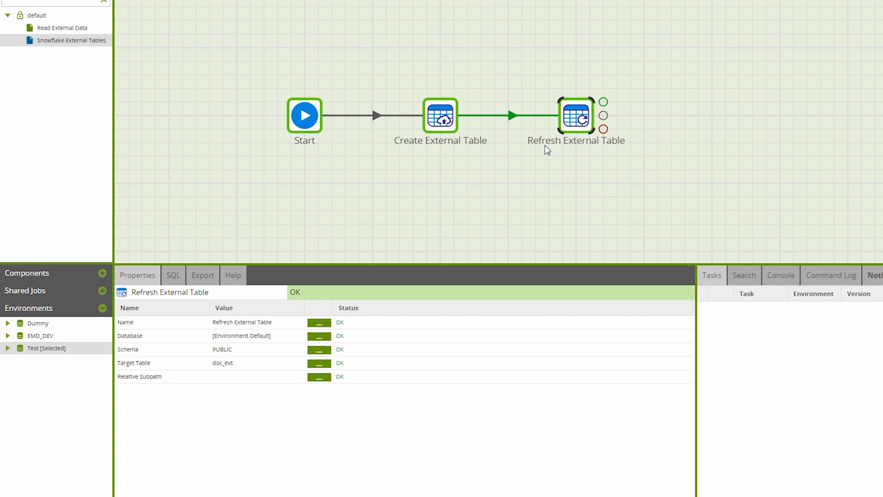
{"action": "mouse_move", "coordinate": [550, 156]}
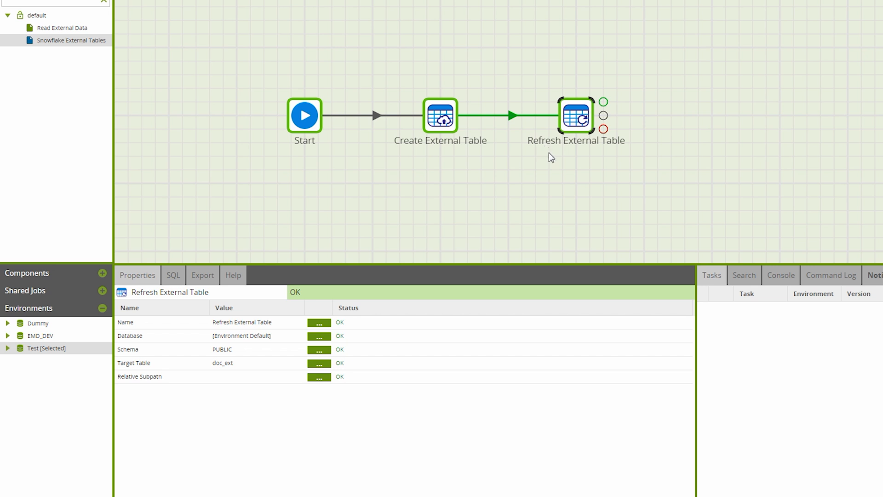
{"action": "mouse_move", "coordinate": [433, 187]}
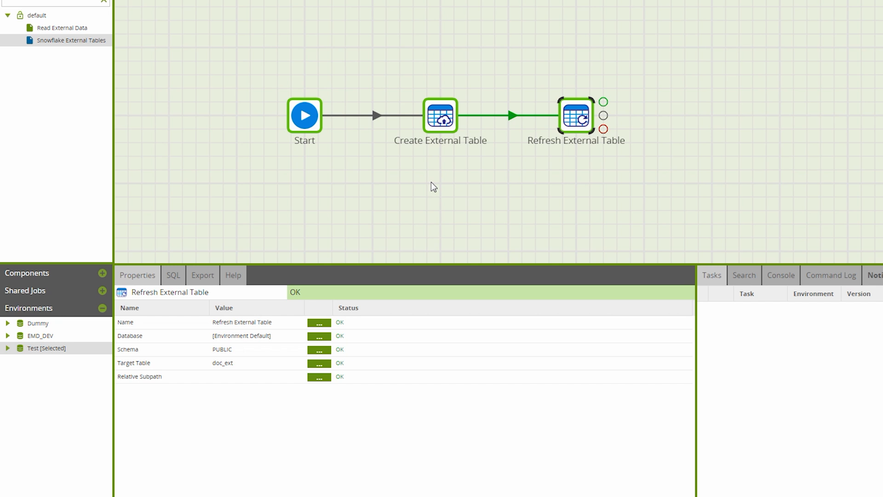
{"action": "left_click", "coordinate": [434, 187]}
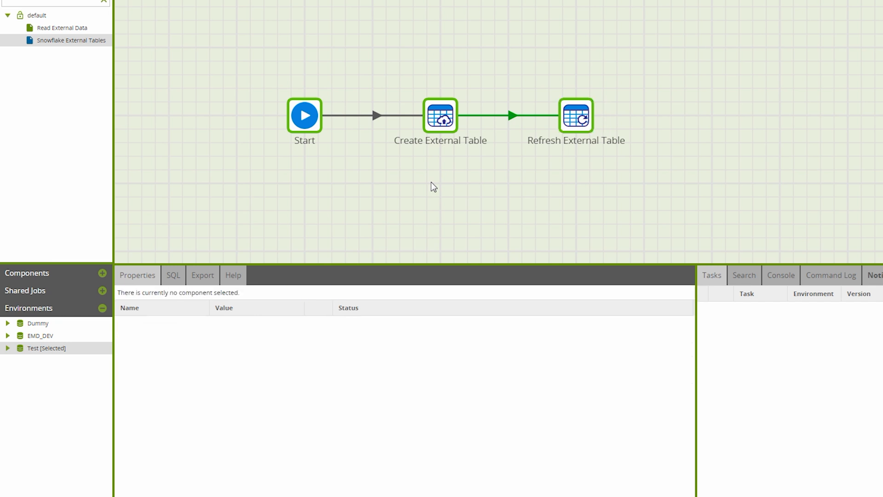
Open the Pivot job and sample the Input component's empid, amount and month rows.
{"action": "left_click", "coordinate": [575, 115]}
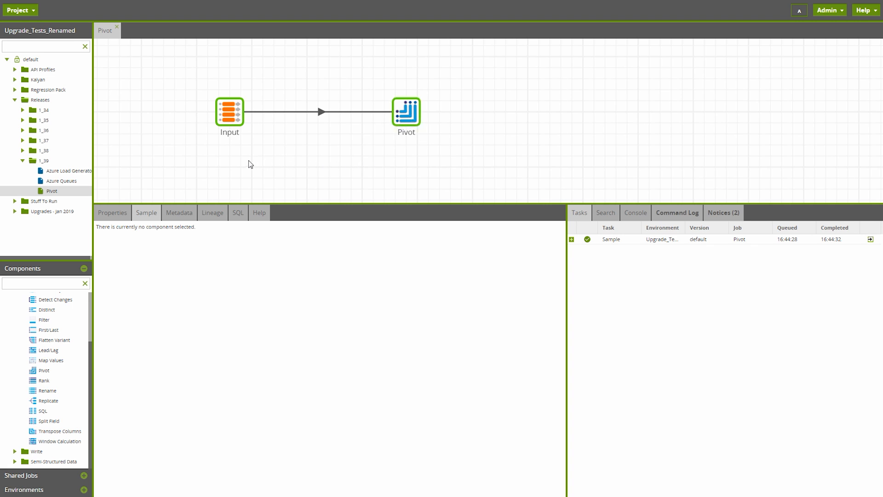
{"action": "mouse_move", "coordinate": [229, 136]}
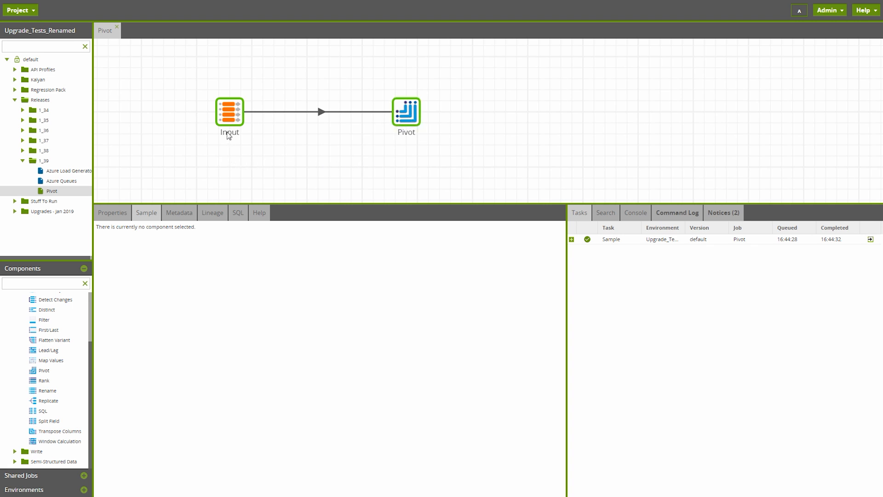
{"action": "left_click", "coordinate": [229, 110]}
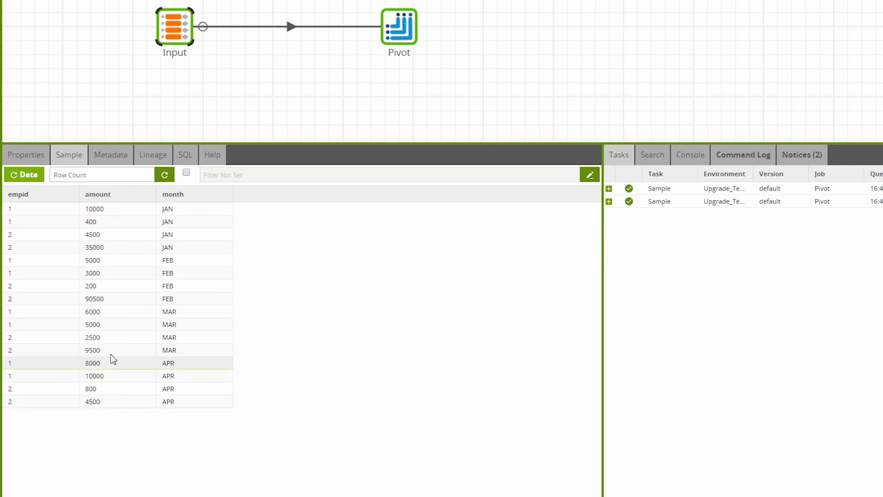
{"action": "mouse_move", "coordinate": [399, 26]}
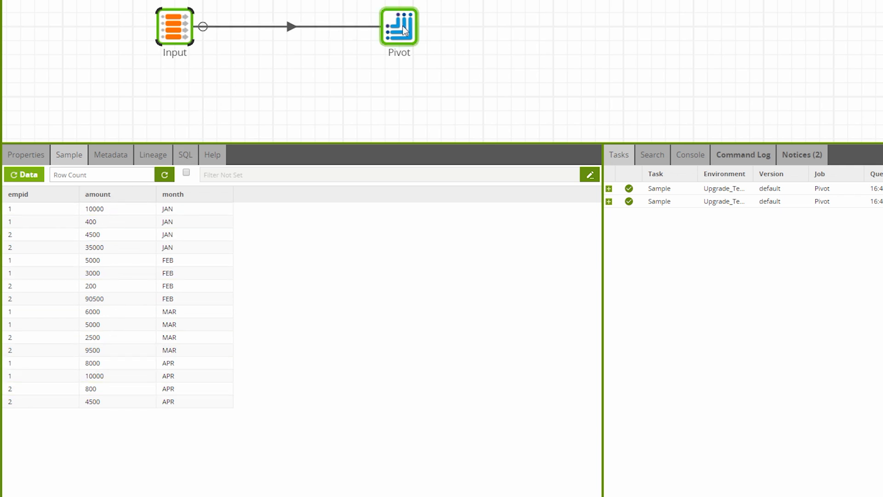
View the Pivot component's Sum of amount by month across JAN, FEB, MAR, APR.
{"action": "left_click", "coordinate": [26, 155]}
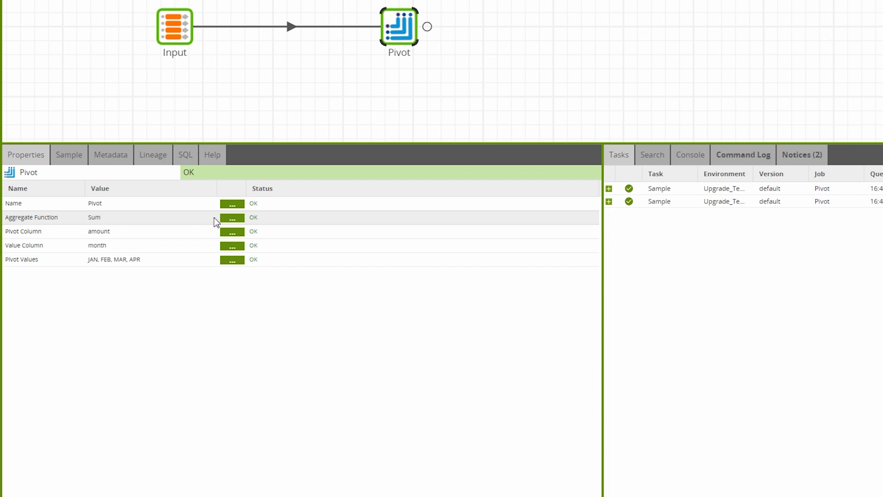
{"action": "mouse_move", "coordinate": [73, 253]}
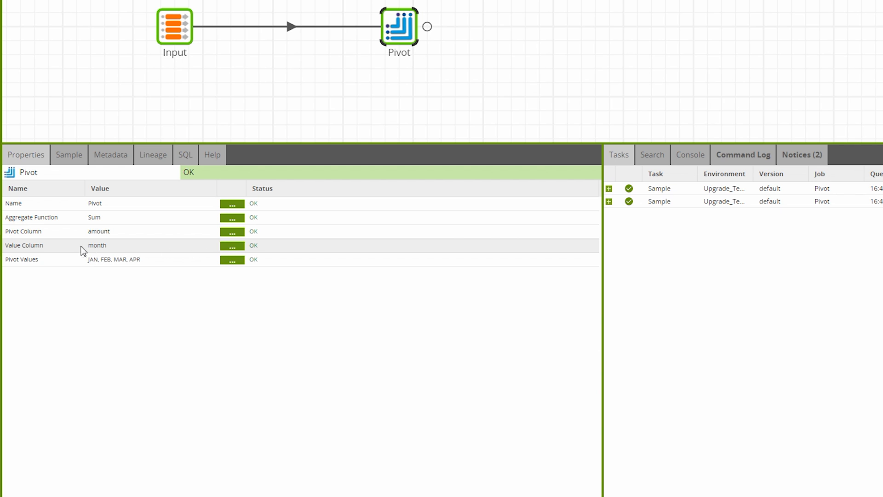
{"action": "mouse_move", "coordinate": [95, 266]}
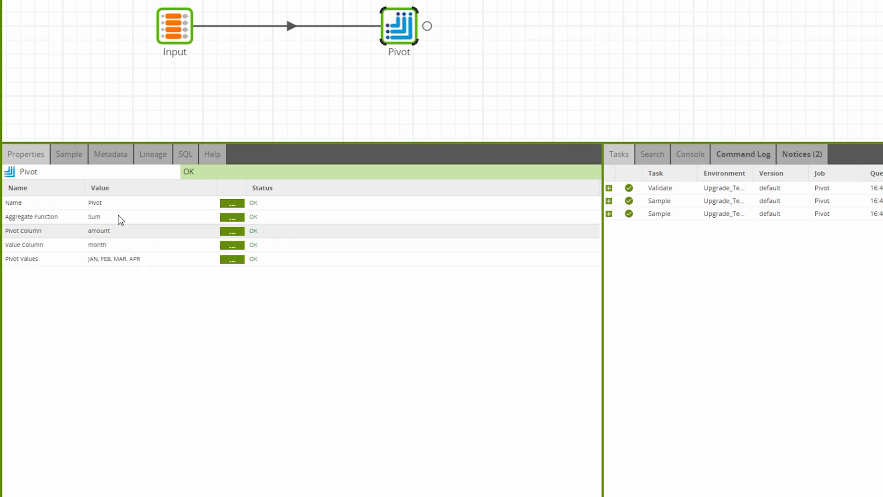
{"action": "left_click", "coordinate": [68, 154]}
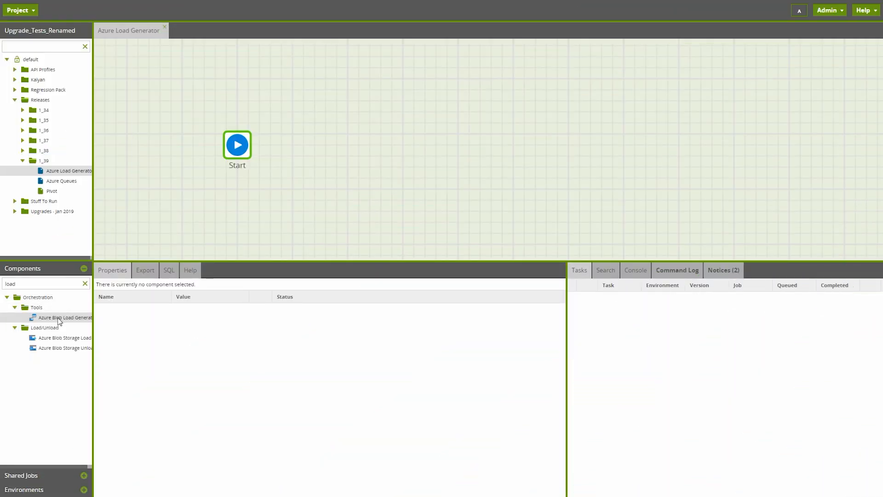
Generate Create Table and Azure Blob Storage Load components from the gzipped 1987 file, then open Azure Queues.
{"action": "left_click_drag", "start_coordinate": [64, 317], "coordinate": [204, 243]}
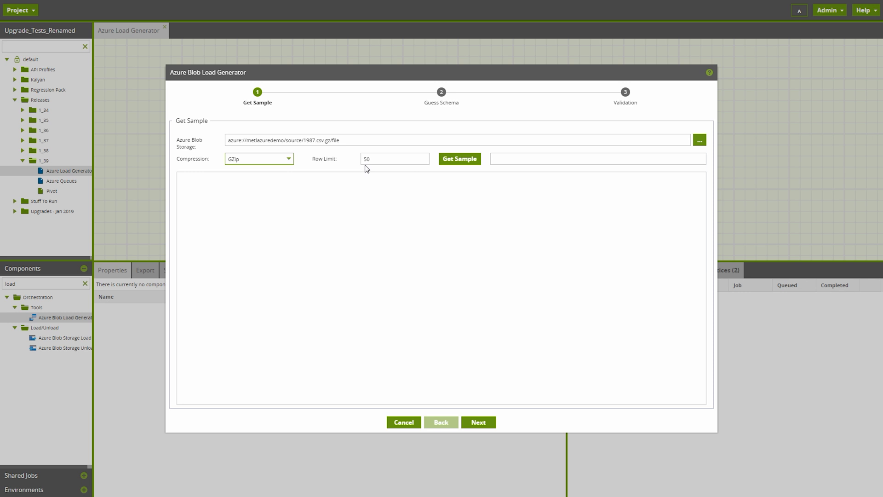
{"action": "left_click", "coordinate": [459, 158]}
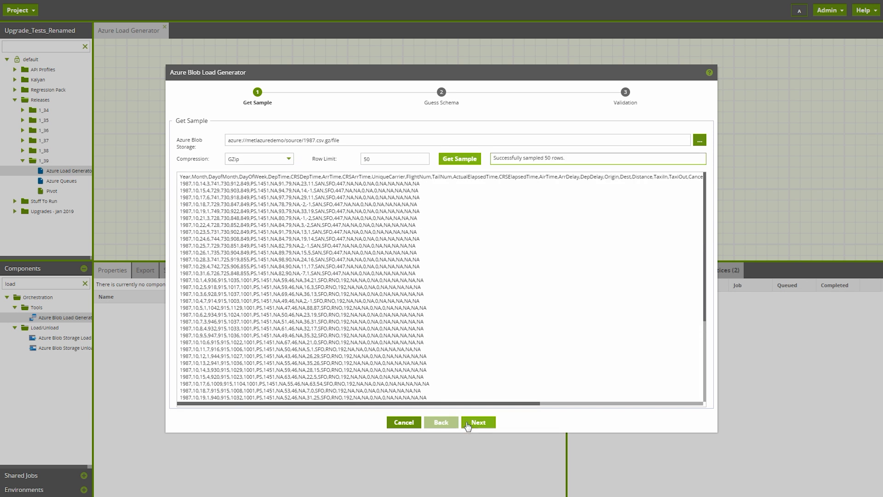
{"action": "left_click", "coordinate": [478, 422]}
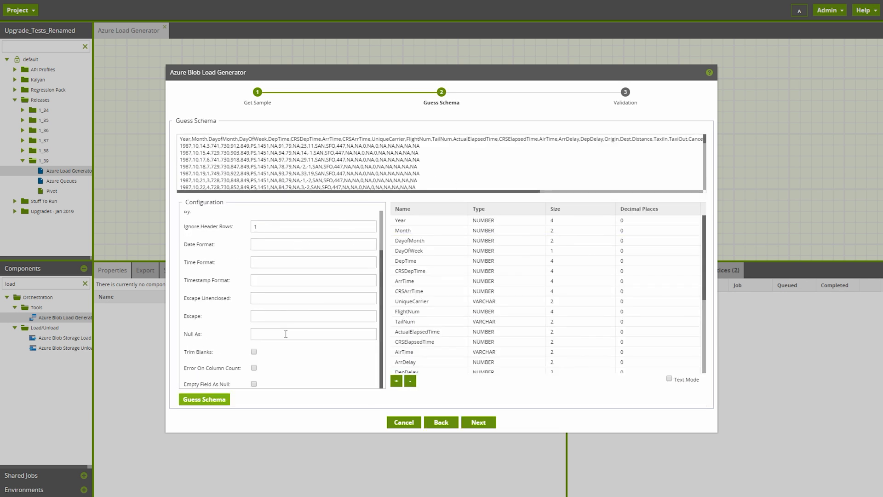
{"action": "left_click", "coordinate": [477, 422]}
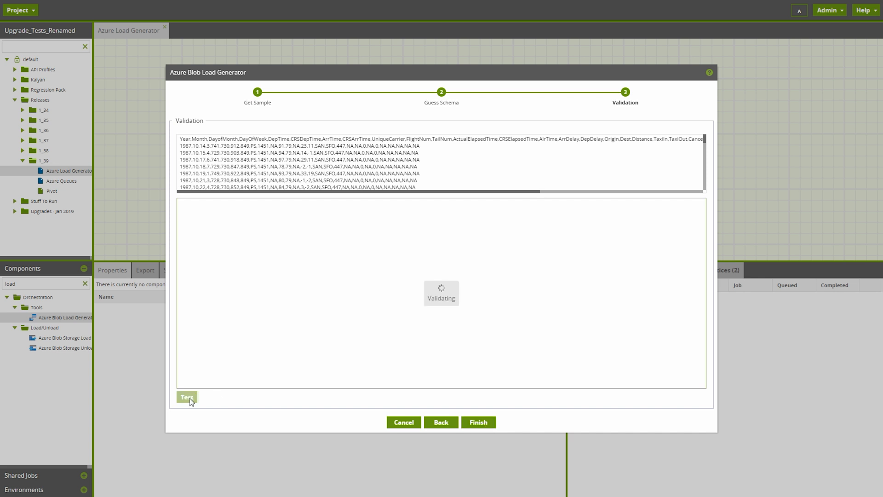
{"action": "left_click", "coordinate": [187, 397]}
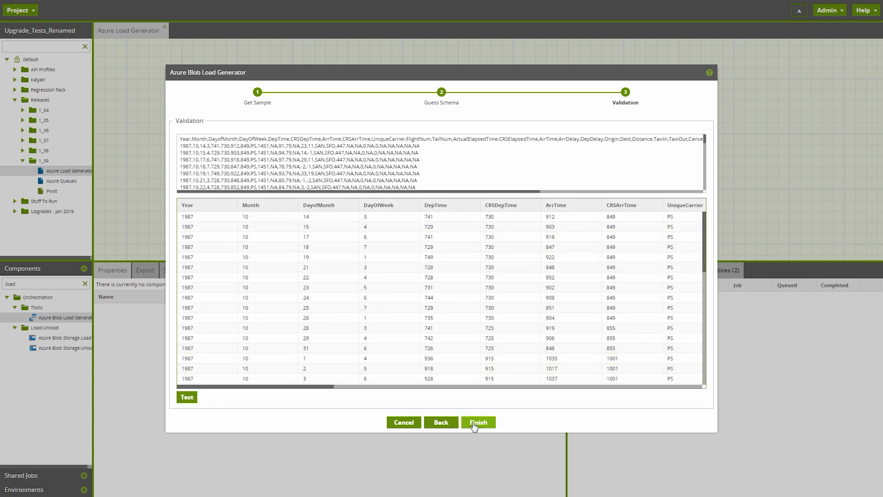
{"action": "left_click", "coordinate": [477, 422]}
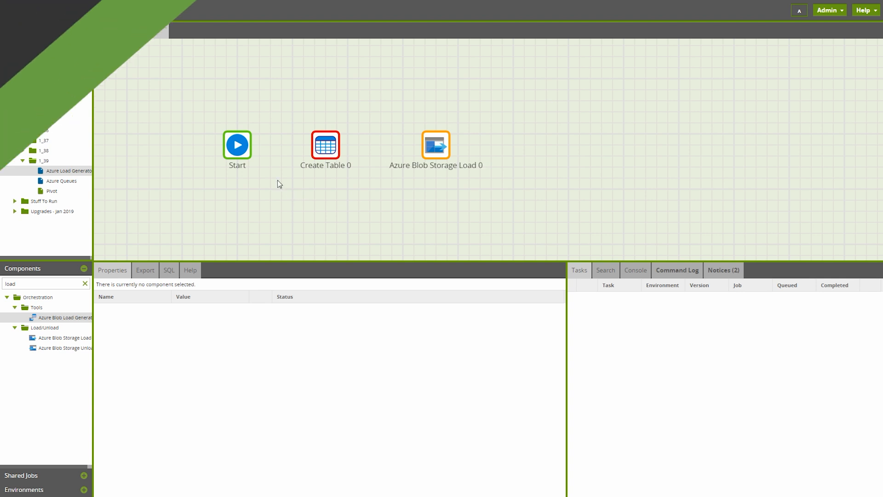
{"action": "left_click", "coordinate": [61, 181]}
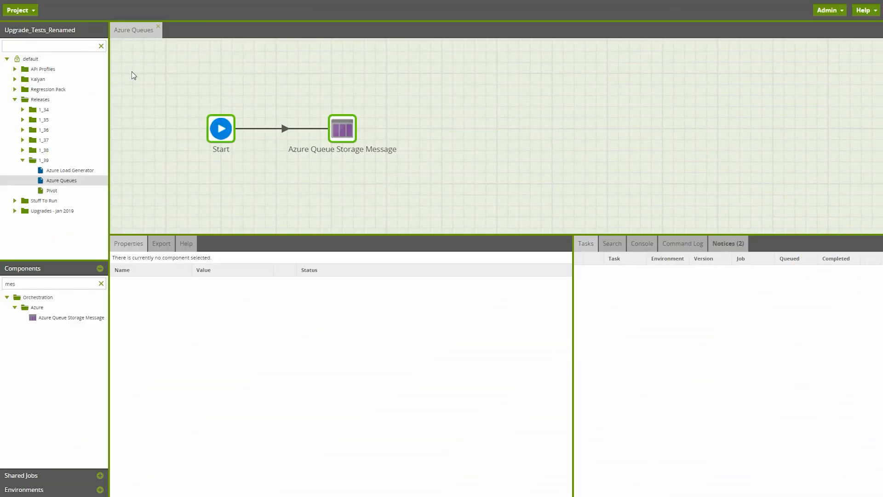
Configure the project queues: listen on meltlistener, with succeeds as the success queue.
{"action": "left_click", "coordinate": [20, 9]}
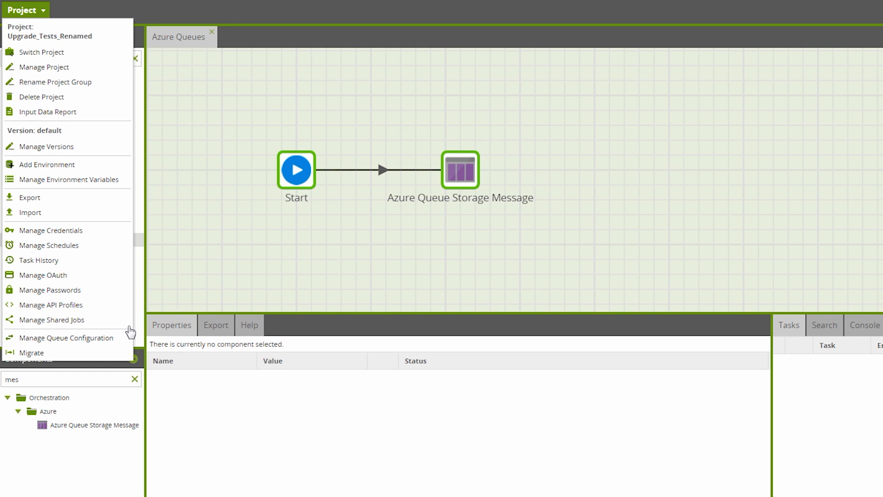
{"action": "left_click", "coordinate": [66, 337]}
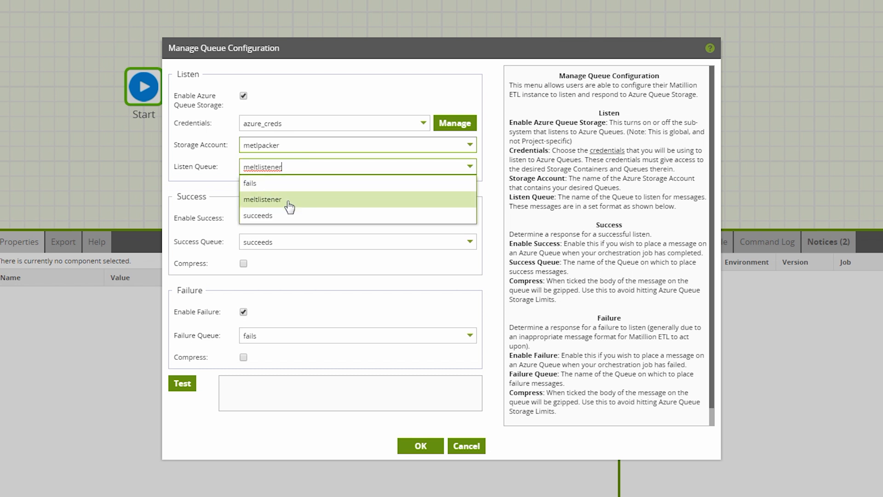
{"action": "left_click", "coordinate": [263, 199]}
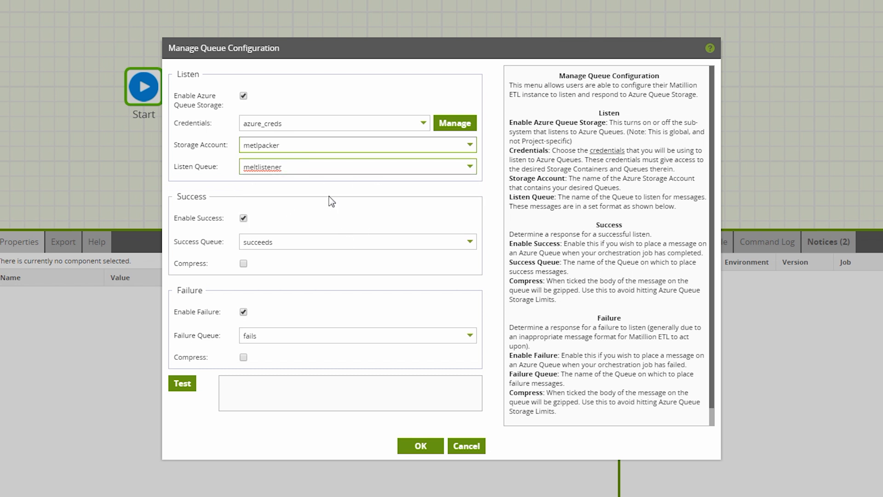
{"action": "left_click", "coordinate": [470, 242]}
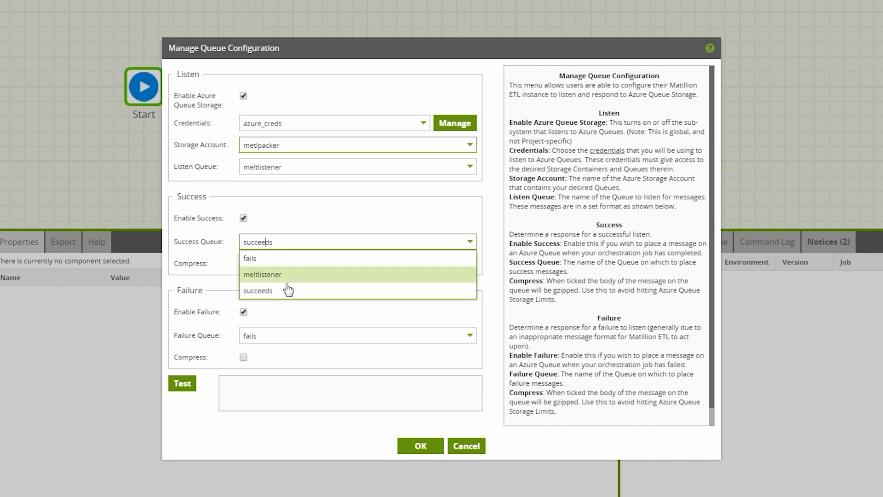
{"action": "left_click", "coordinate": [258, 291]}
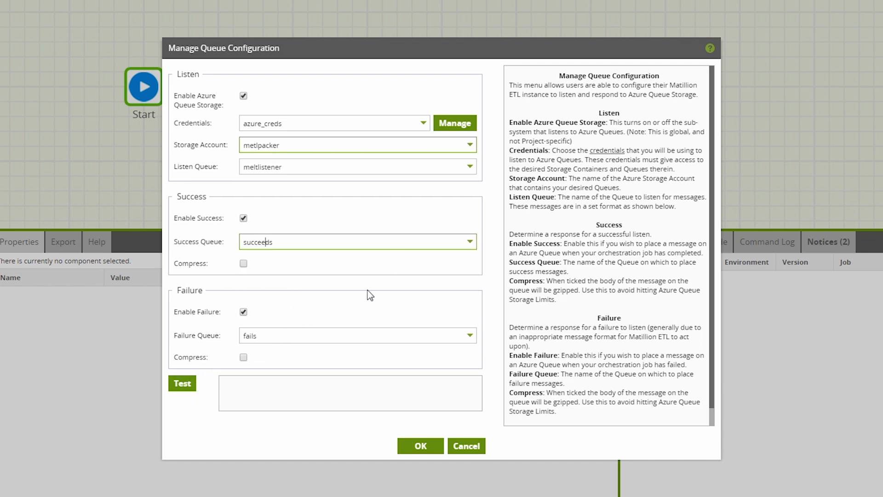
{"action": "mouse_move", "coordinate": [190, 301]}
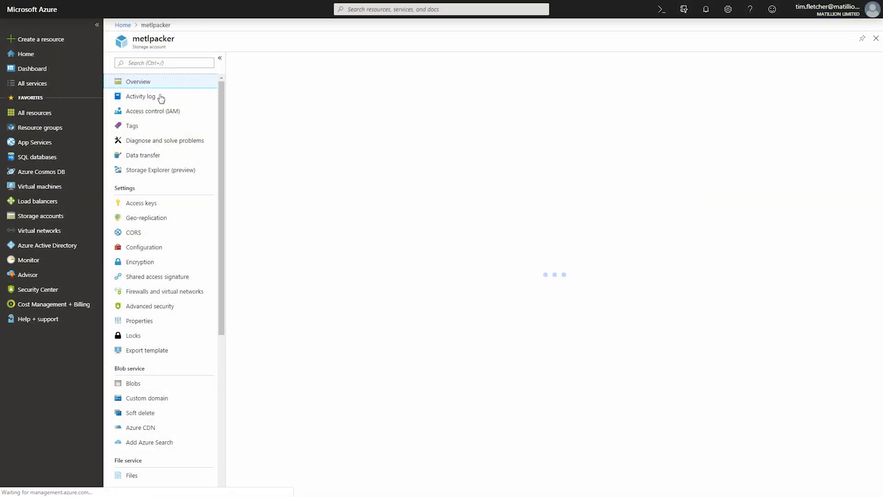
Show the metlpacker storage account's Queues list: fails, meltlistener and succeeds.
{"action": "left_click", "coordinate": [138, 81]}
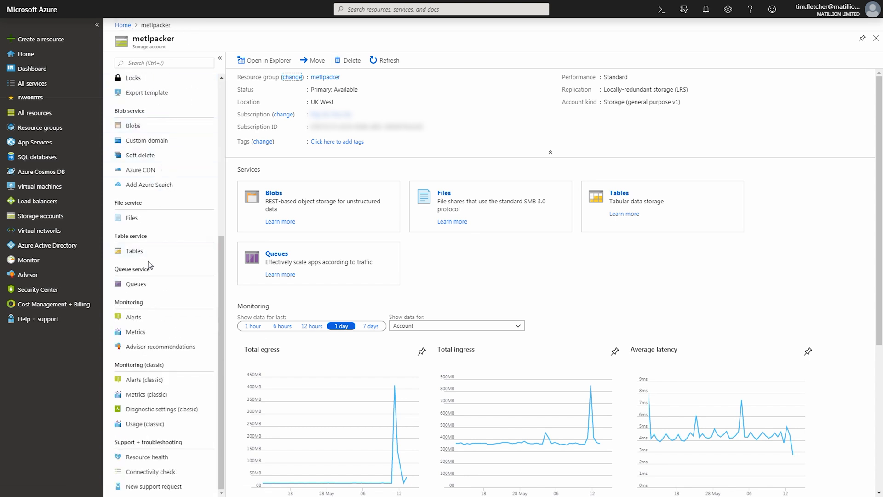
{"action": "left_click", "coordinate": [135, 283]}
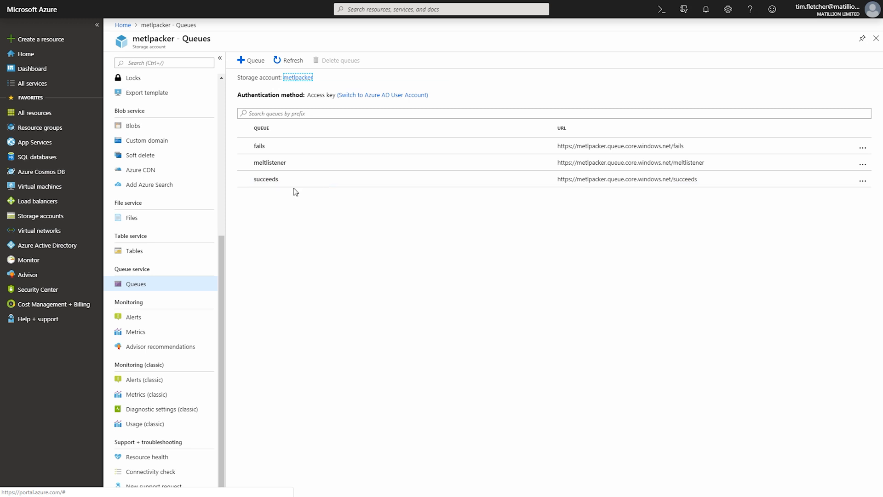
{"action": "mouse_move", "coordinate": [254, 60]}
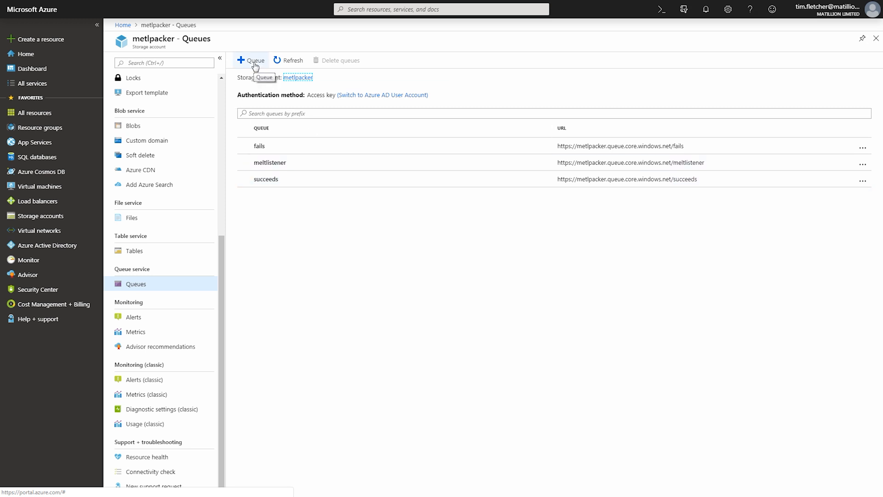
{"action": "mouse_move", "coordinate": [351, 201]}
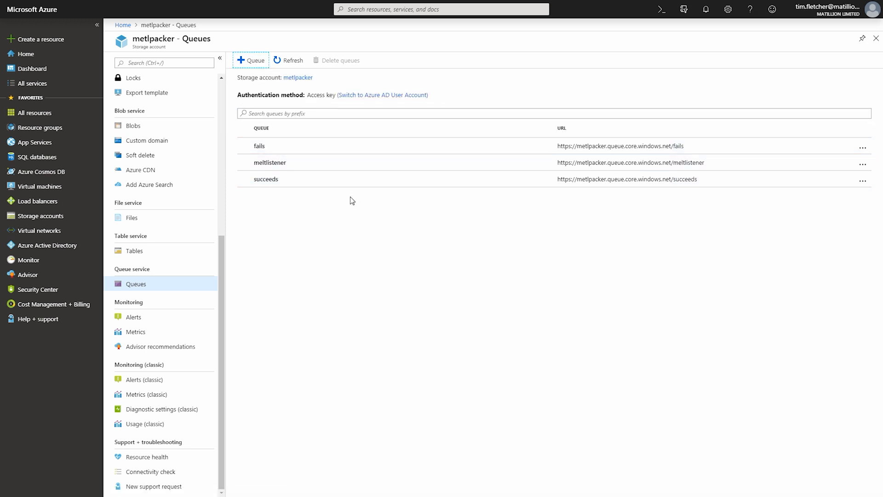